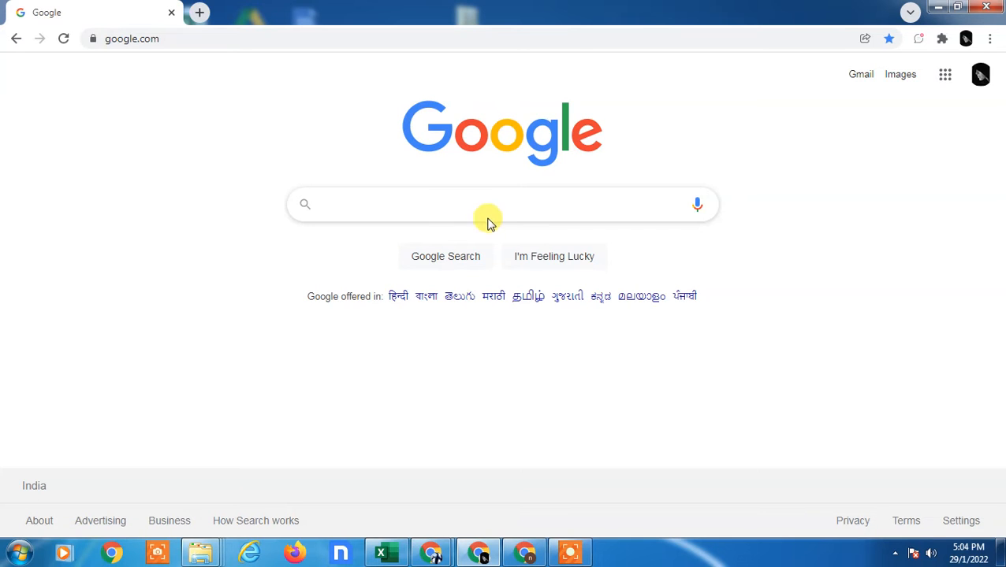
mouse_move(219, 243)
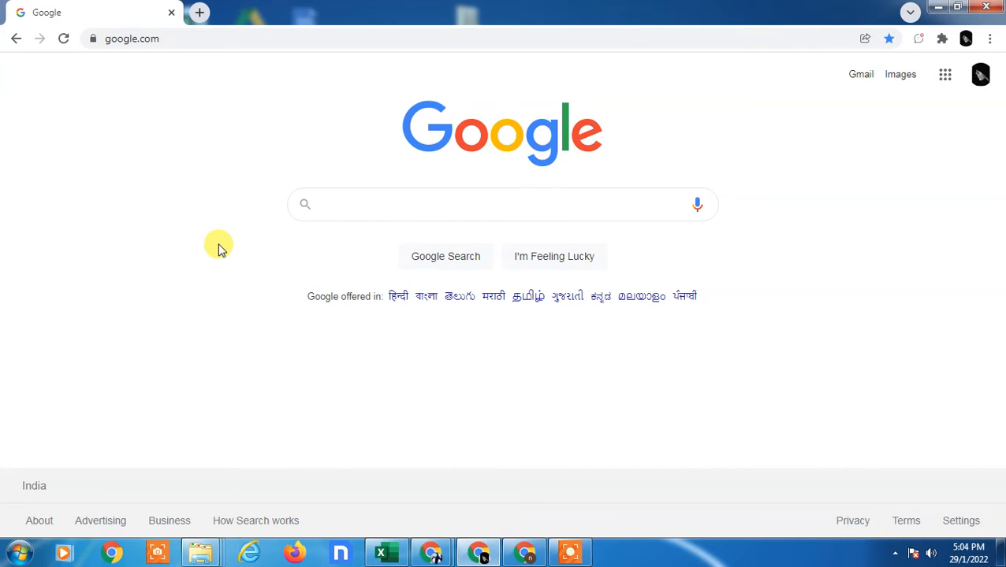
mouse_move(392, 309)
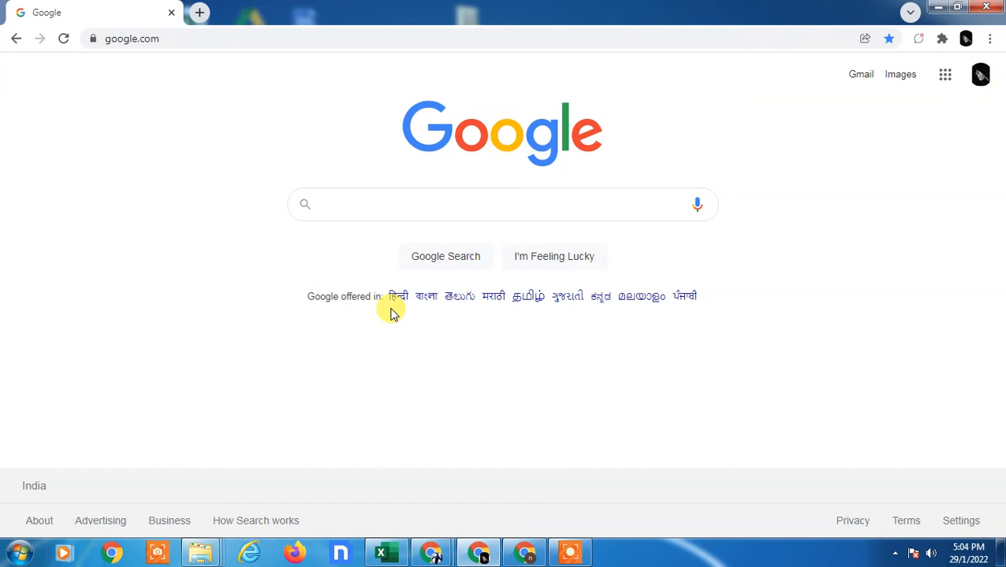
mouse_move(996, 40)
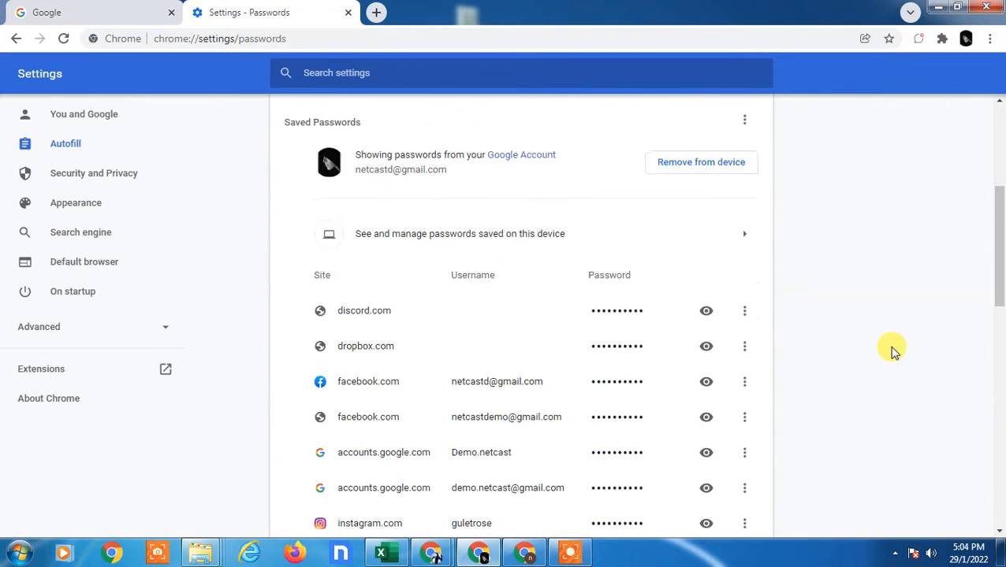
Start editing the saved discord.com password from its three-dot options menu.
scroll("down", 3)
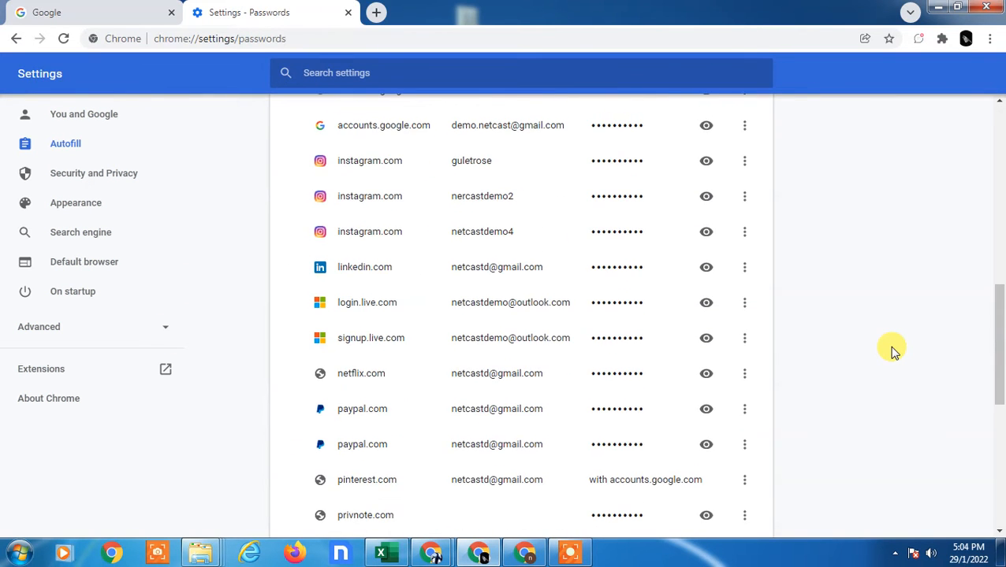
scroll("up", 3)
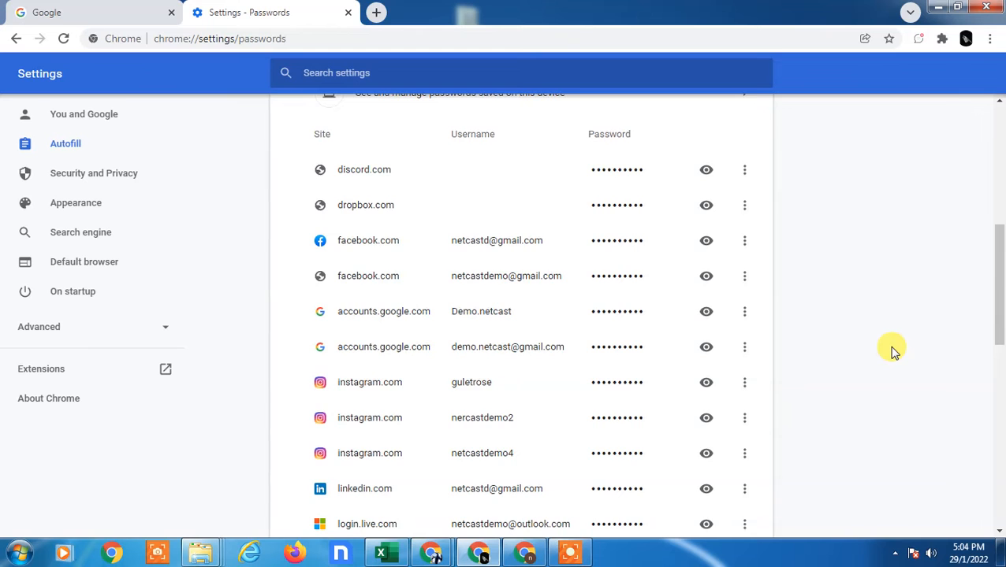
left_click(744, 170)
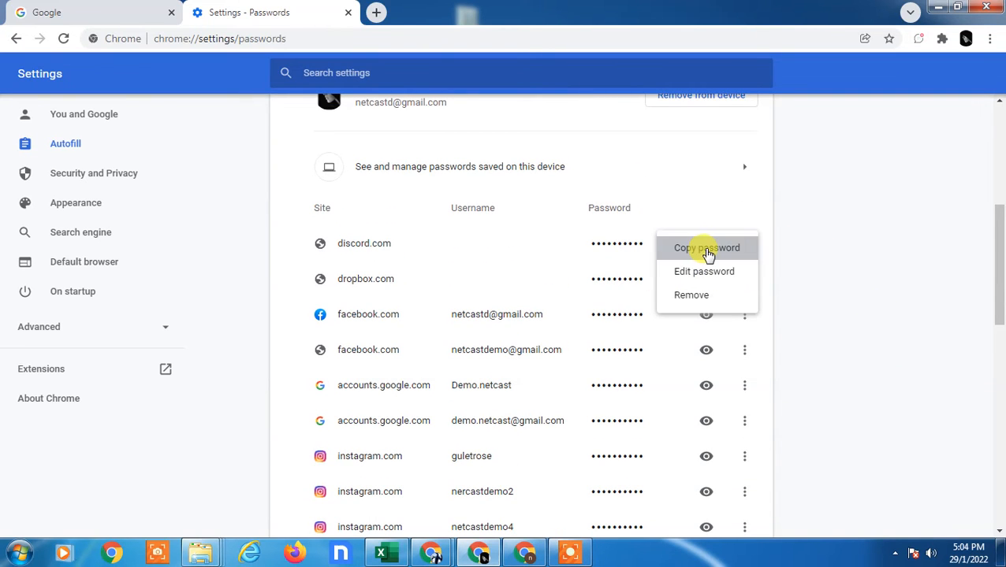
mouse_move(722, 275)
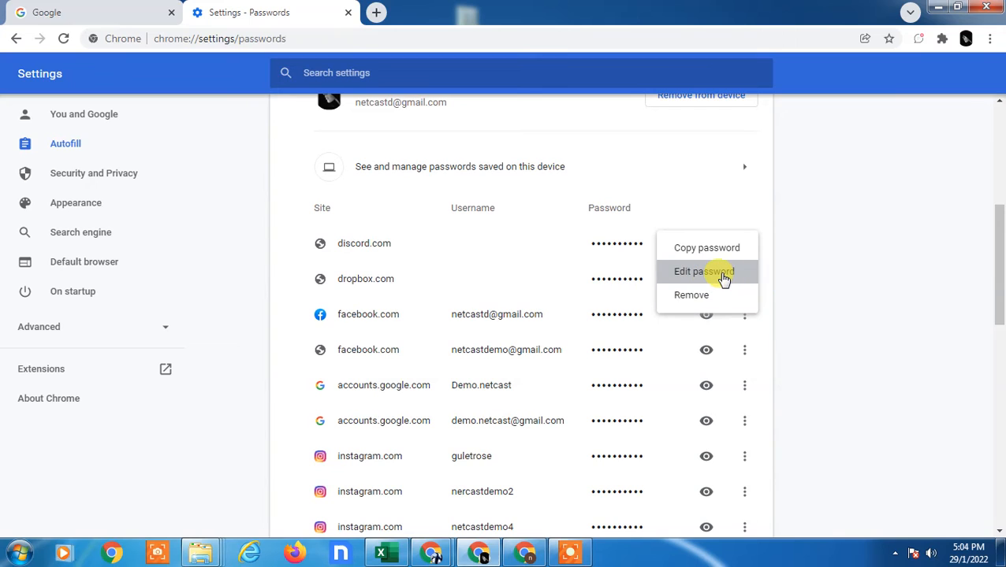
left_click(703, 271)
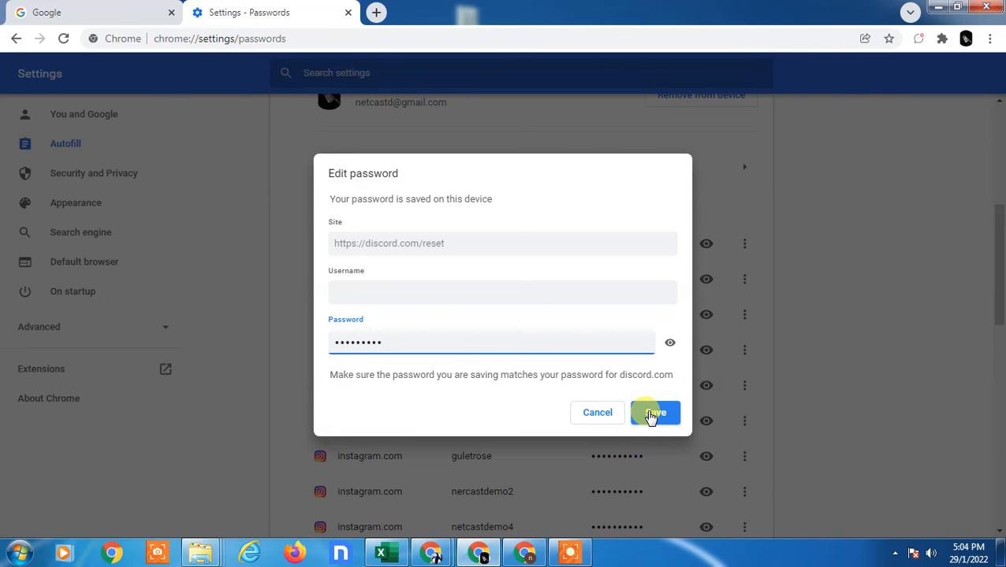
mouse_move(722, 375)
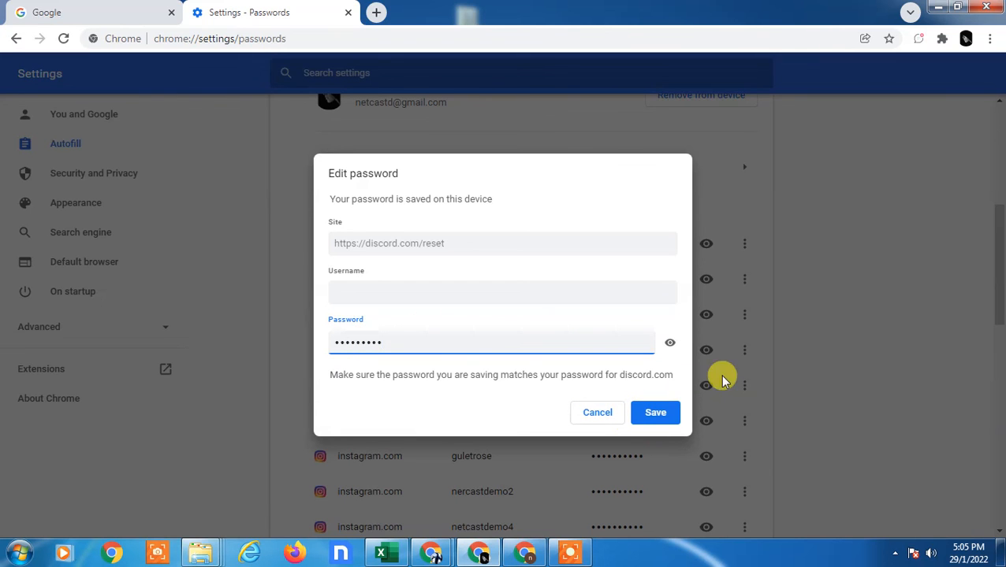